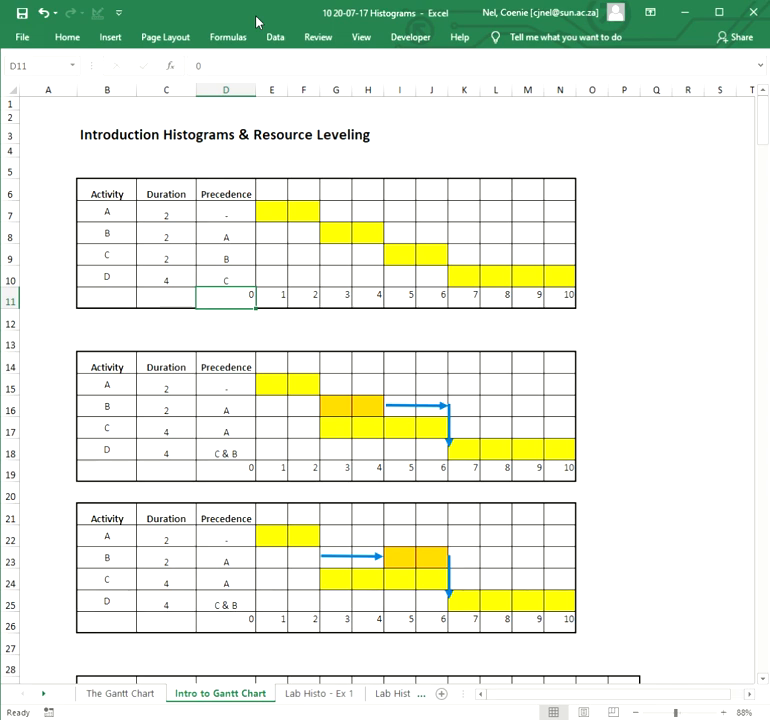
mouse_move(134, 324)
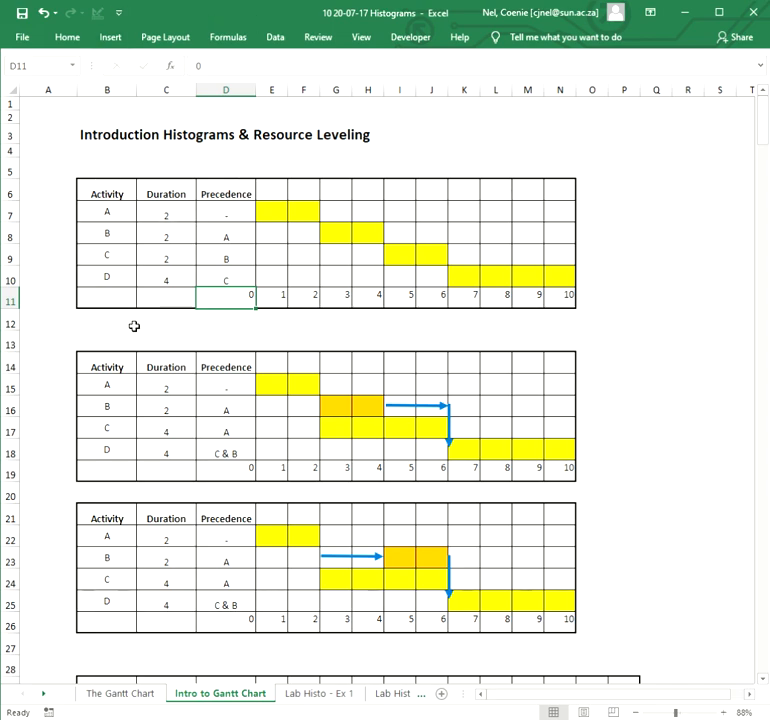
mouse_move(612, 228)
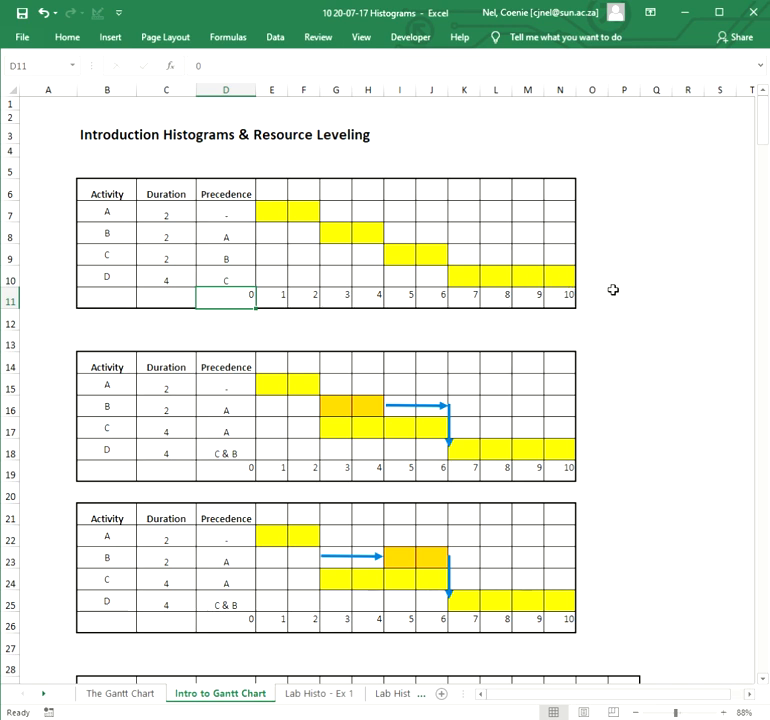
mouse_move(482, 278)
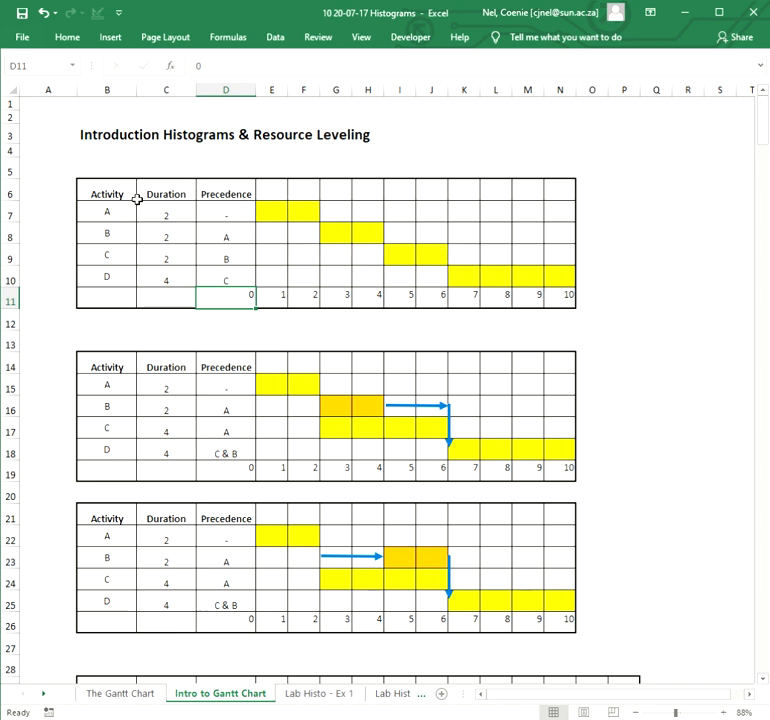
mouse_move(356, 238)
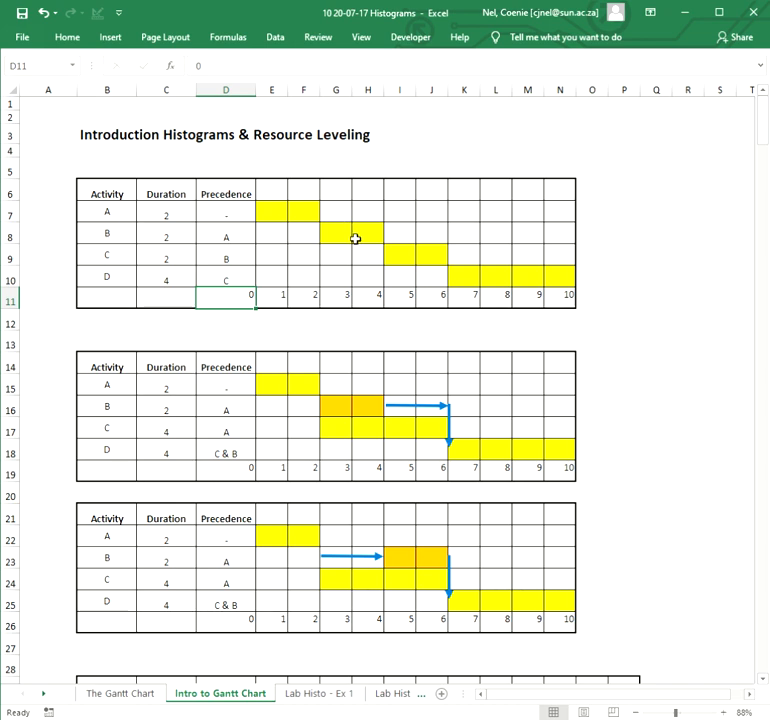
mouse_move(128, 218)
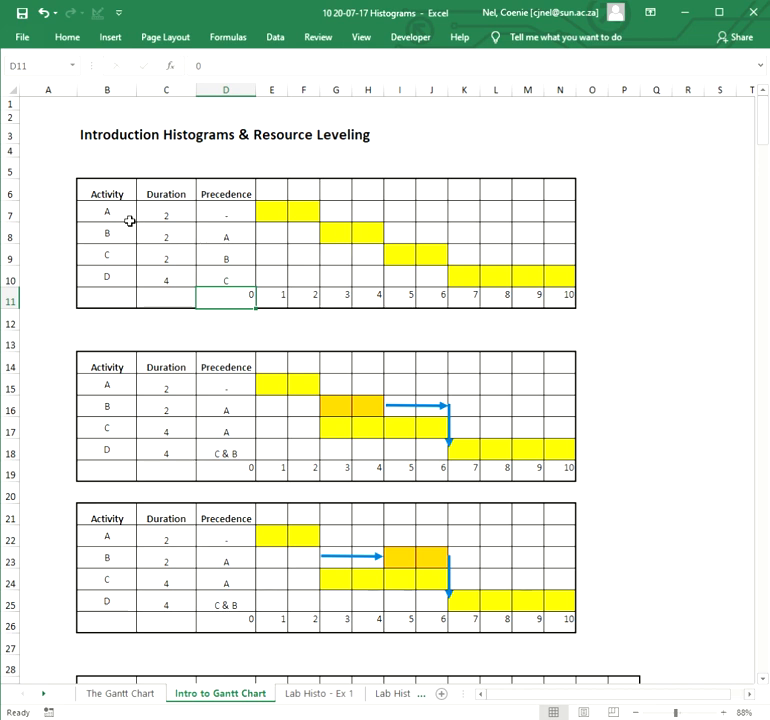
Select the activity letters A–D in cells B7:B10, then deselect by clicking a nearby cell
left_click_drag(106, 212, 106, 276)
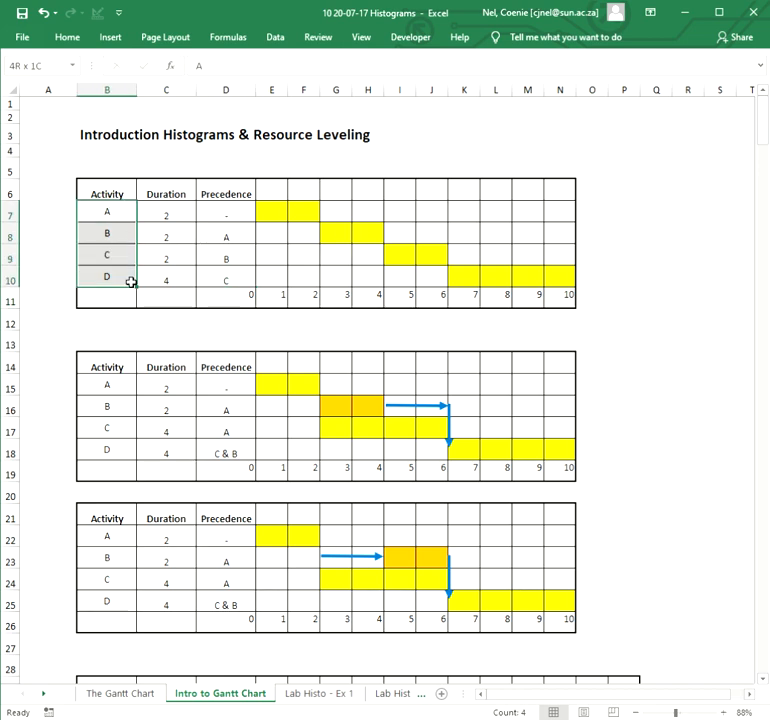
left_click(124, 298)
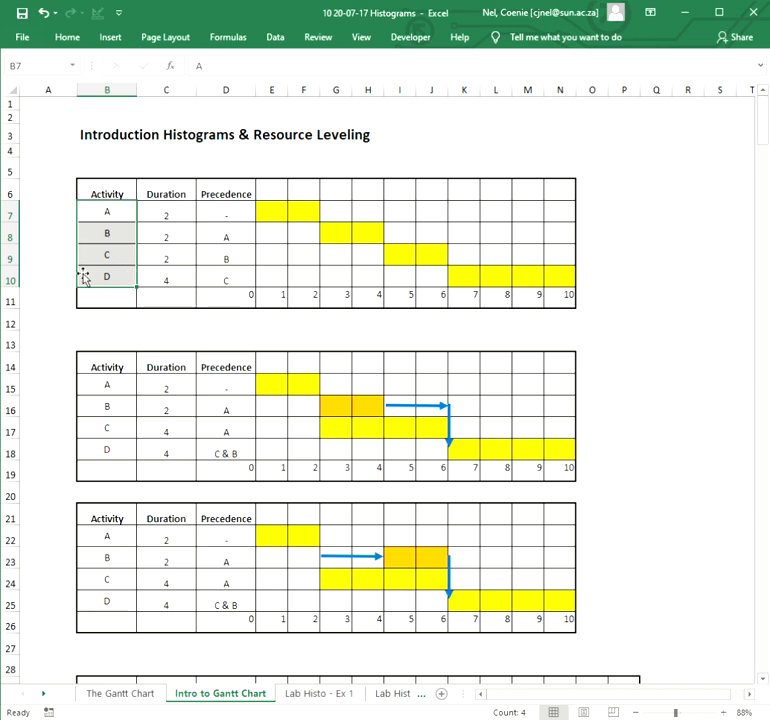
mouse_move(592, 264)
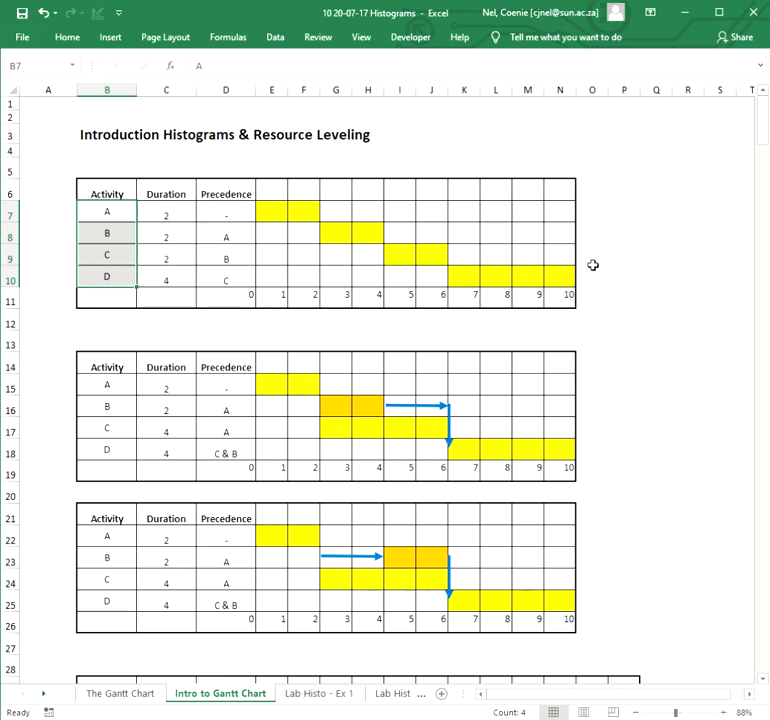
mouse_move(228, 210)
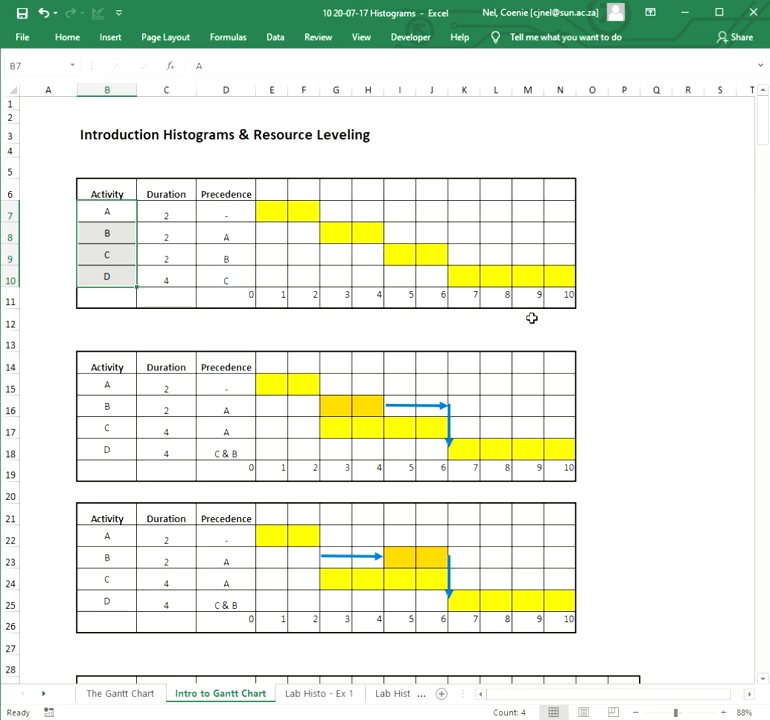
Scroll down until the third activity table with bars reaching day 12 is visible
scroll("down", 3)
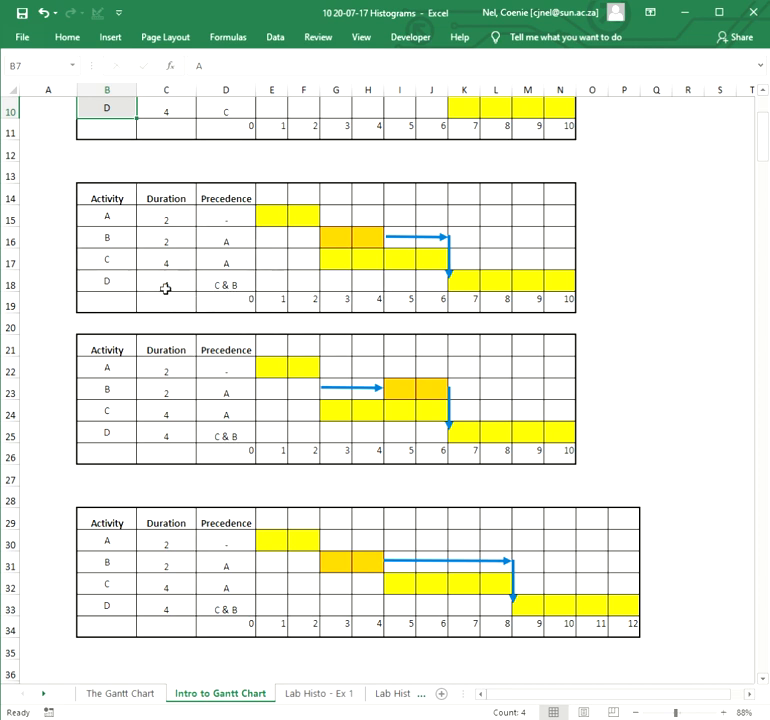
mouse_move(344, 248)
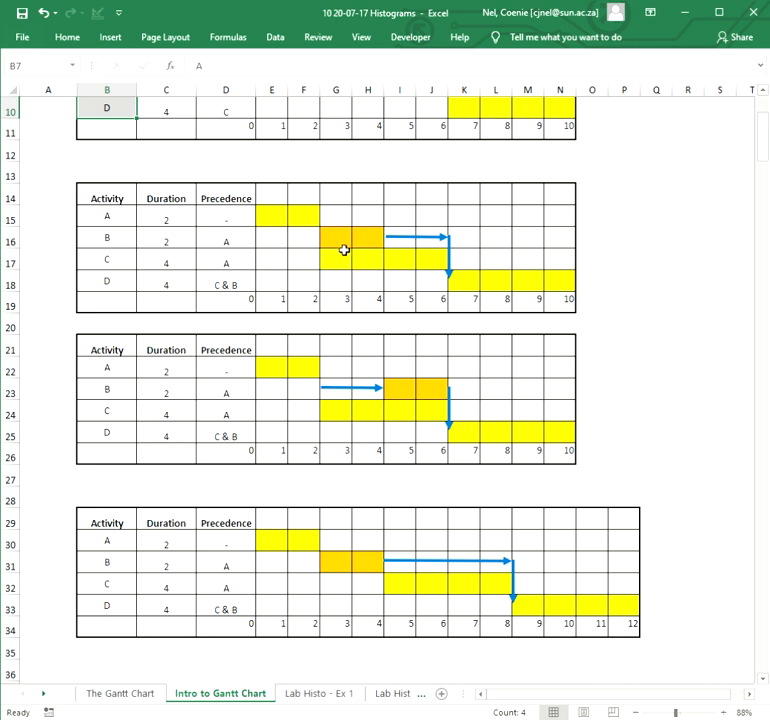
mouse_move(324, 308)
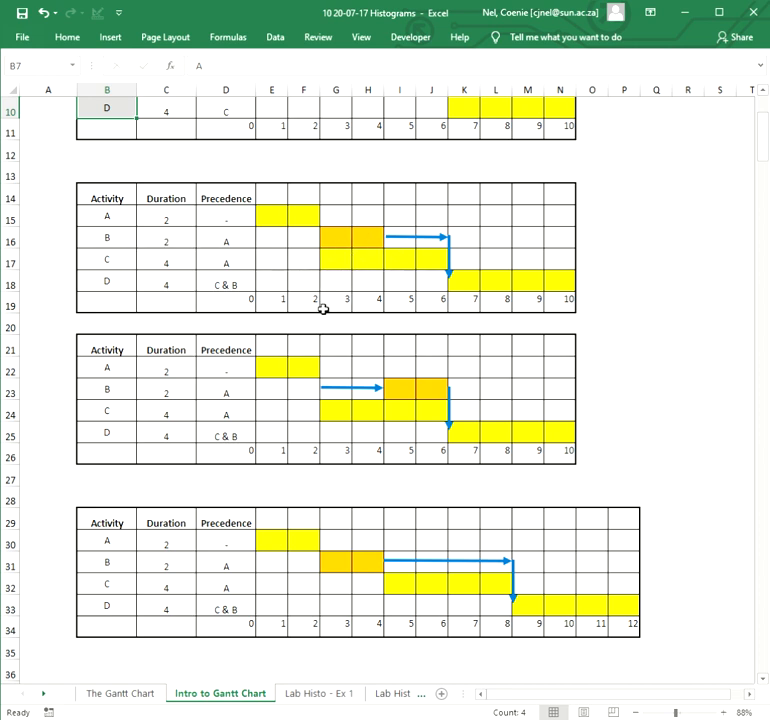
mouse_move(388, 312)
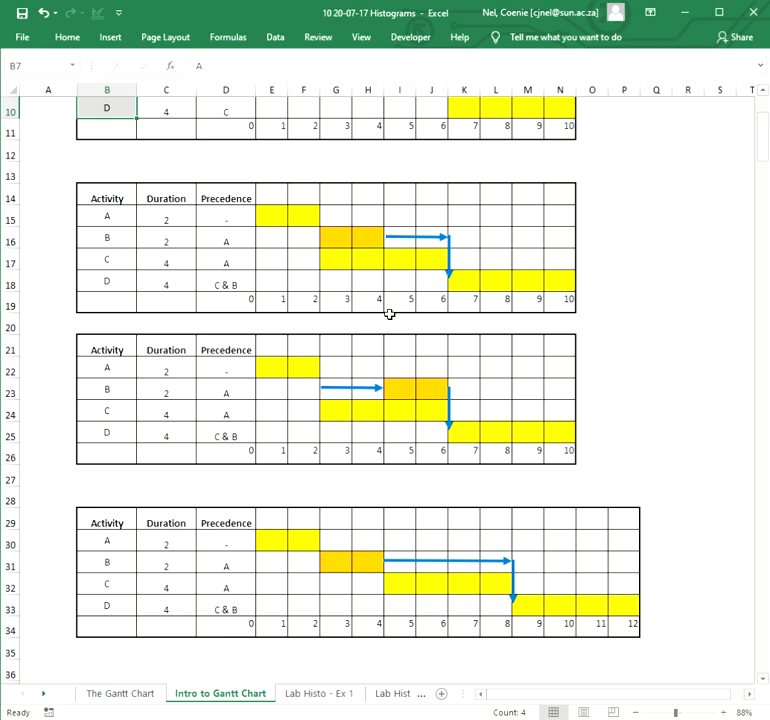
mouse_move(352, 248)
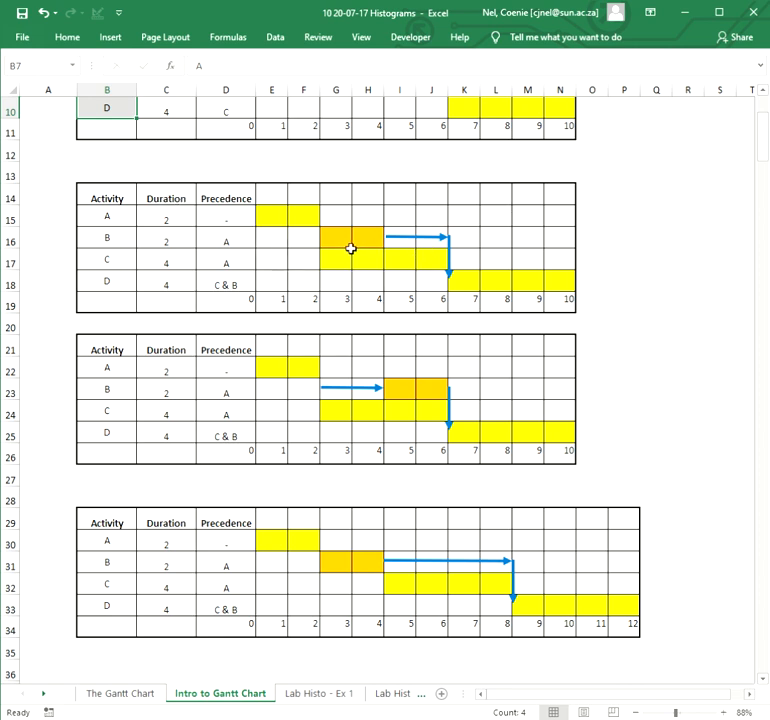
mouse_move(396, 248)
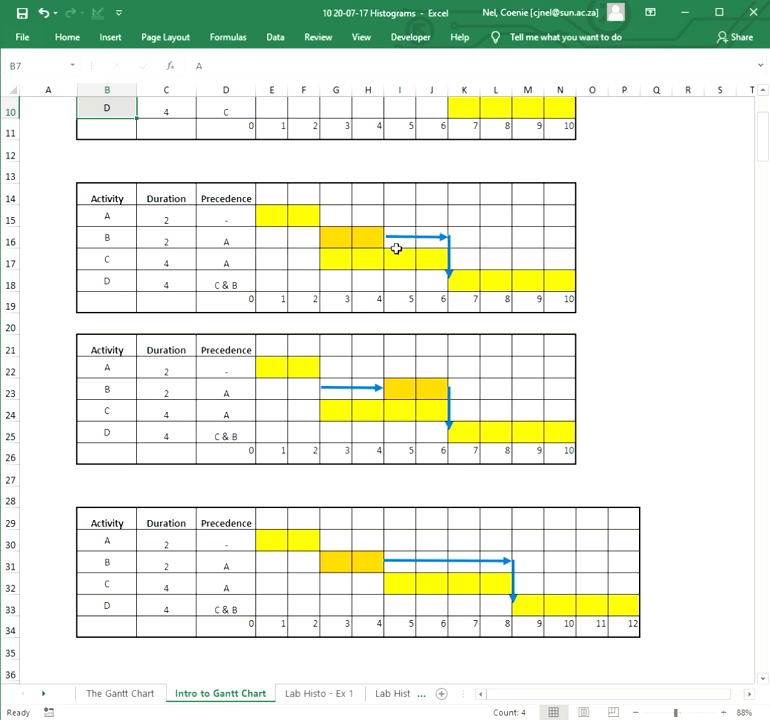
mouse_move(566, 218)
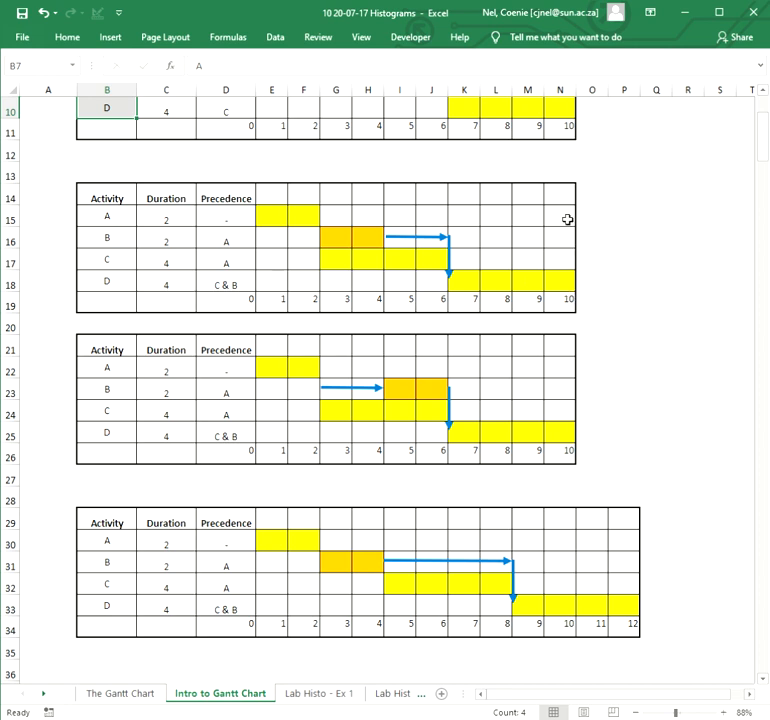
mouse_move(572, 304)
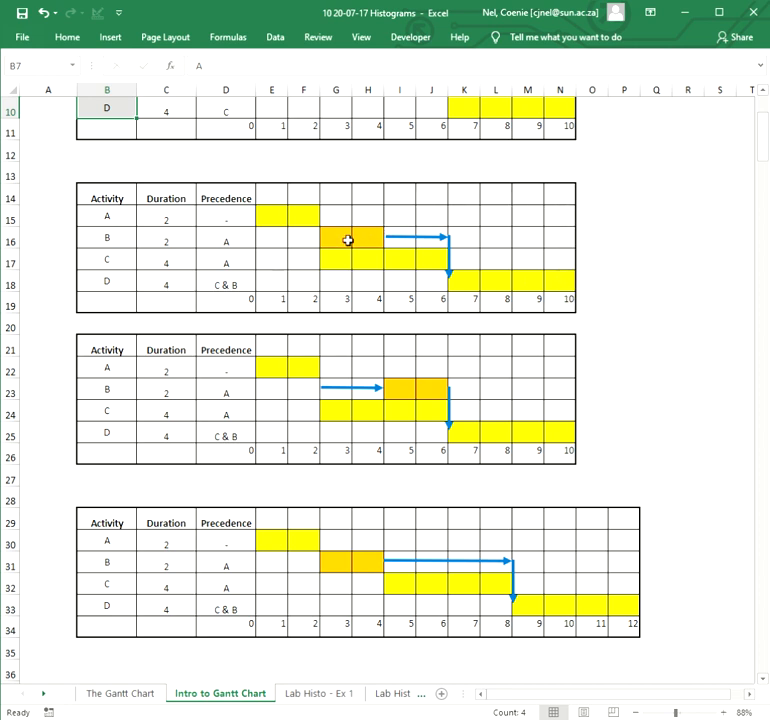
mouse_move(364, 240)
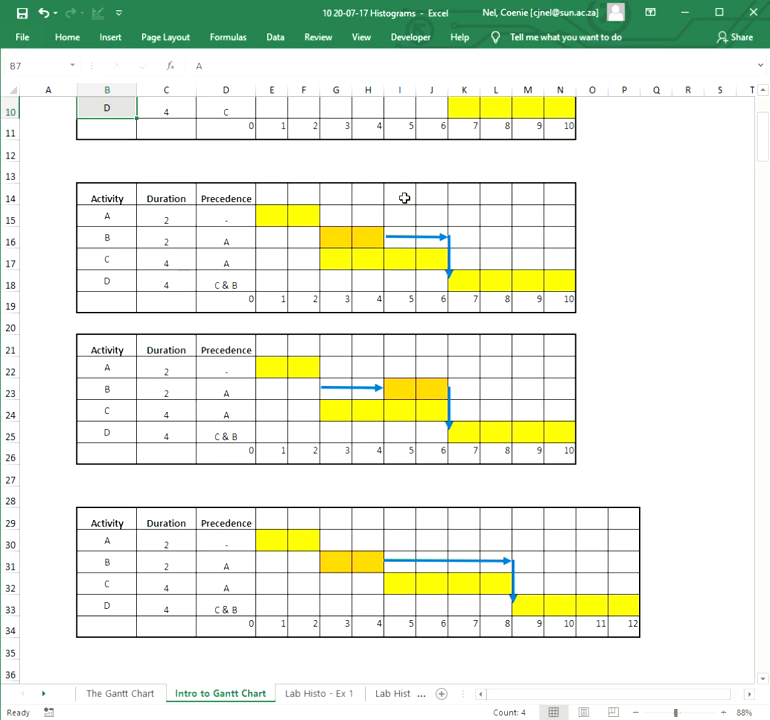
mouse_move(328, 364)
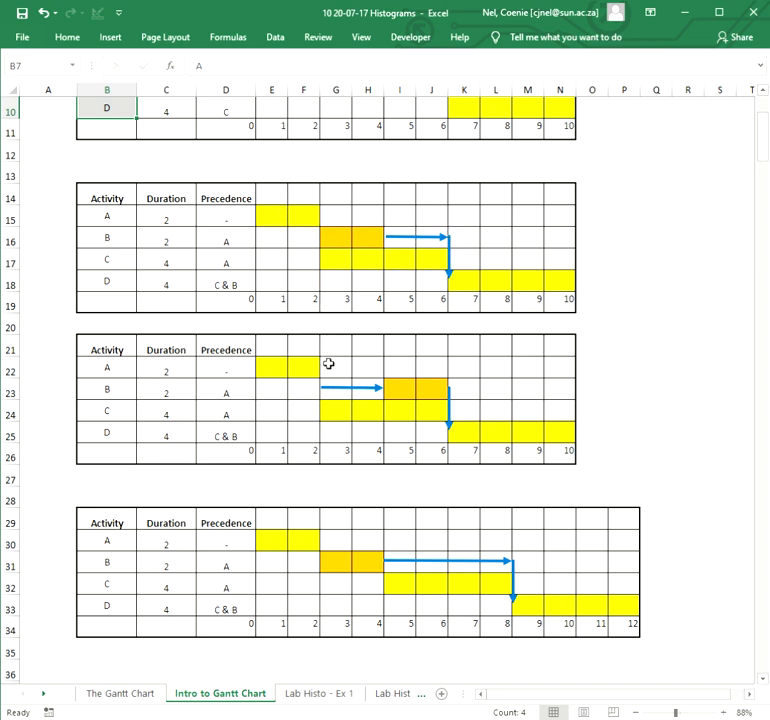
scroll("down", 3)
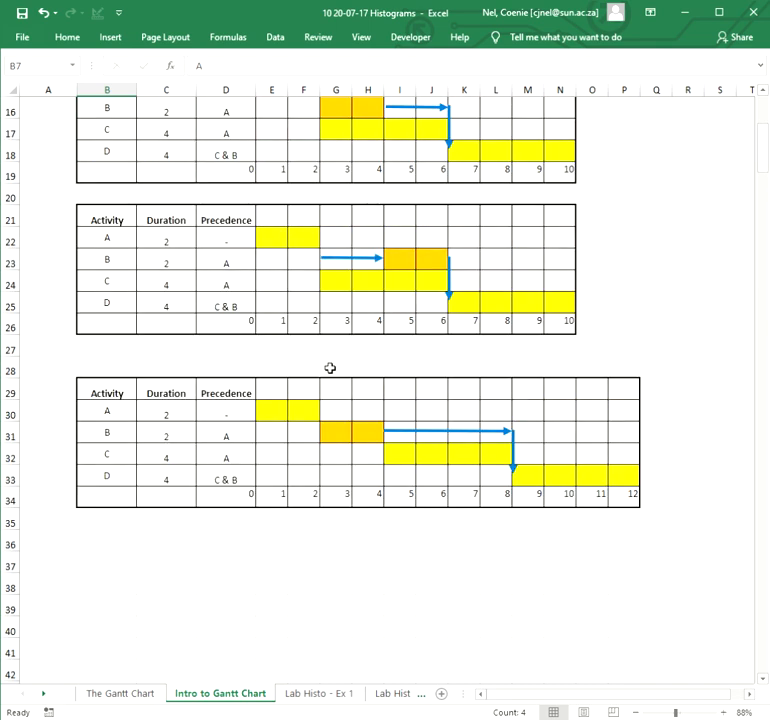
mouse_move(320, 436)
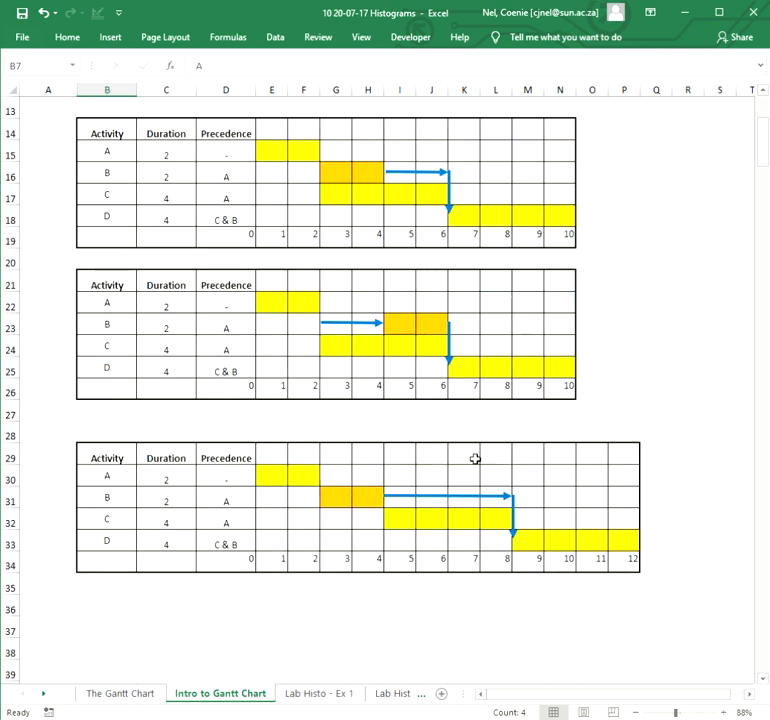
mouse_move(344, 192)
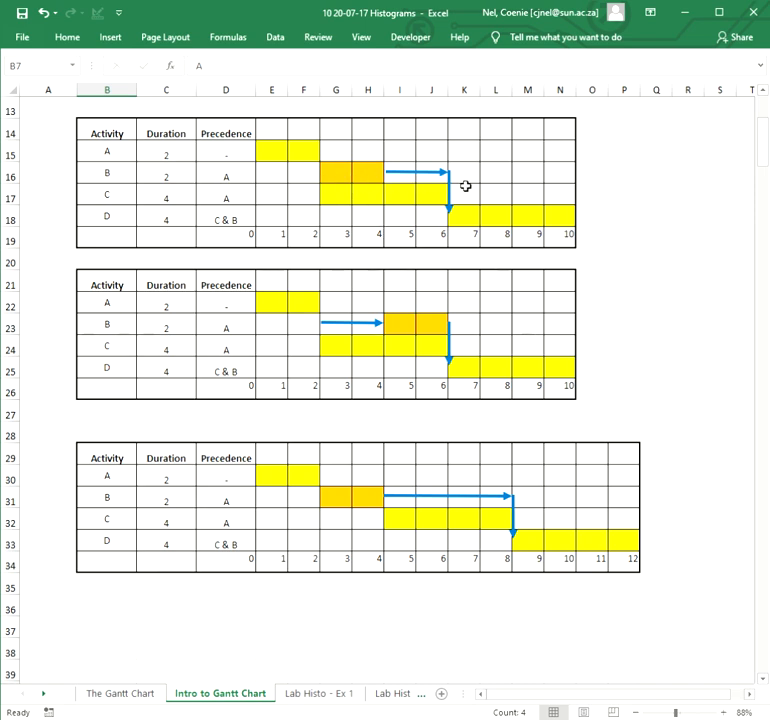
mouse_move(324, 232)
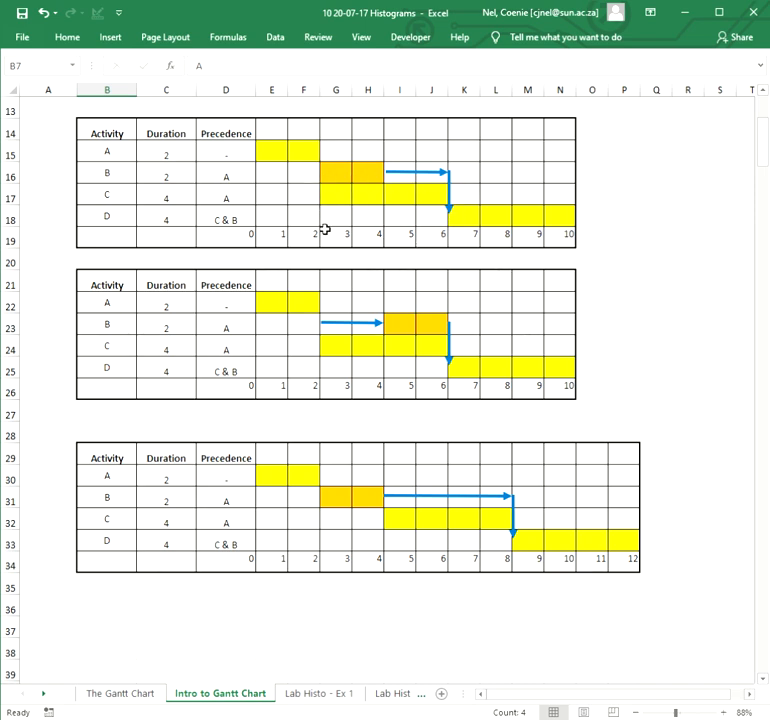
mouse_move(328, 582)
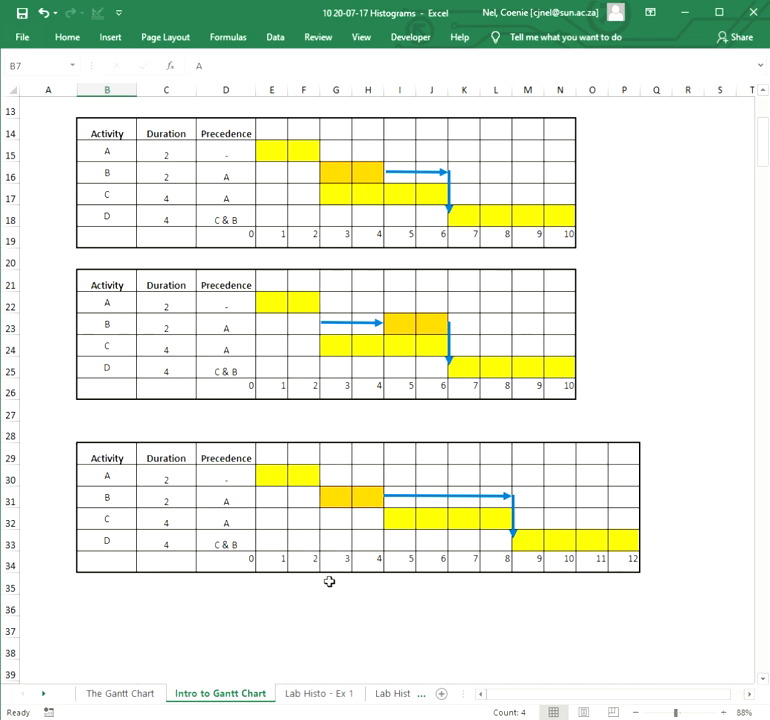
mouse_move(320, 520)
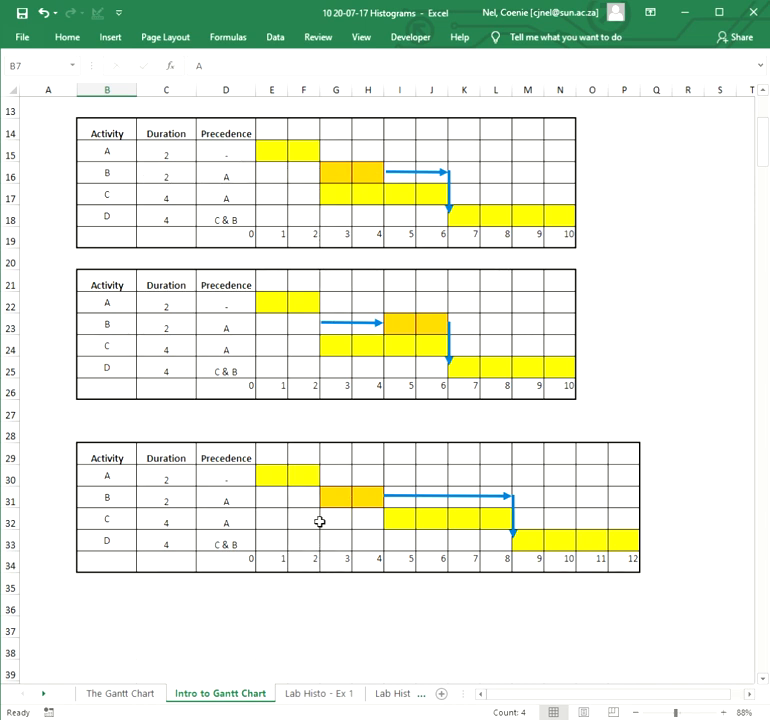
mouse_move(322, 520)
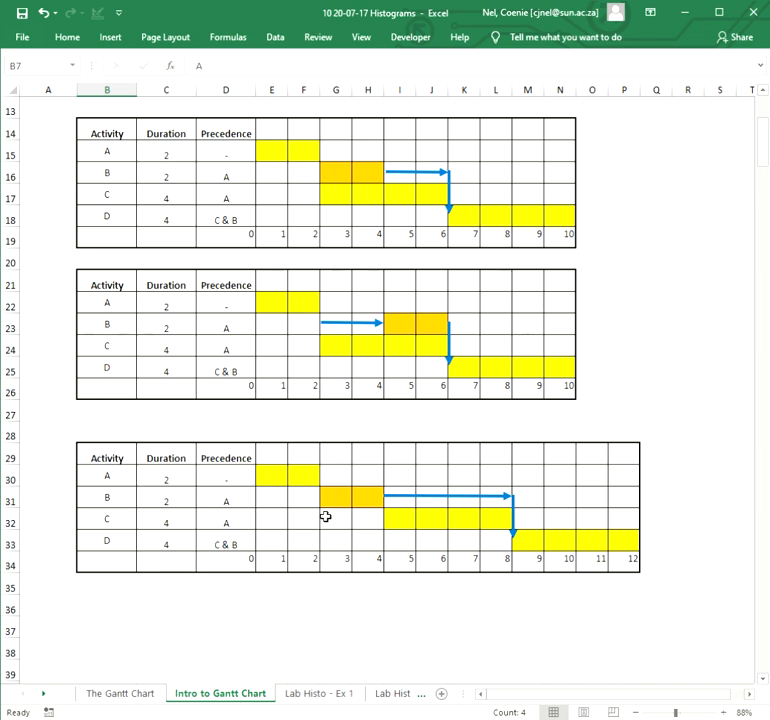
mouse_move(420, 520)
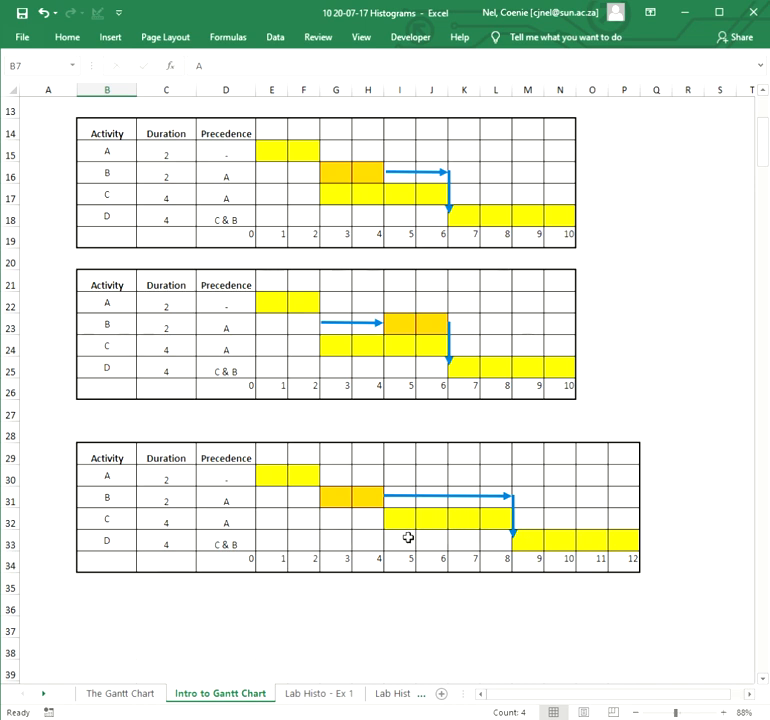
mouse_move(390, 520)
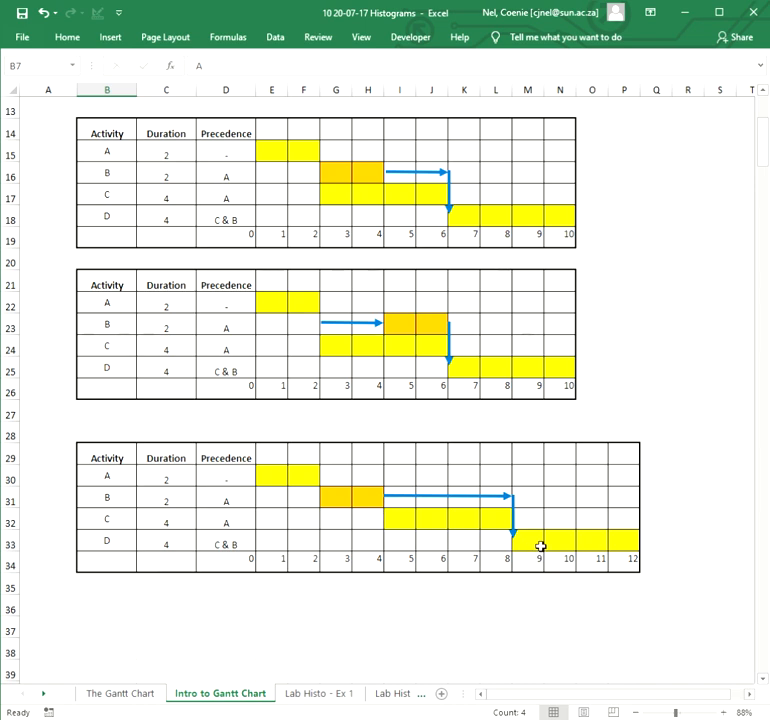
mouse_move(428, 300)
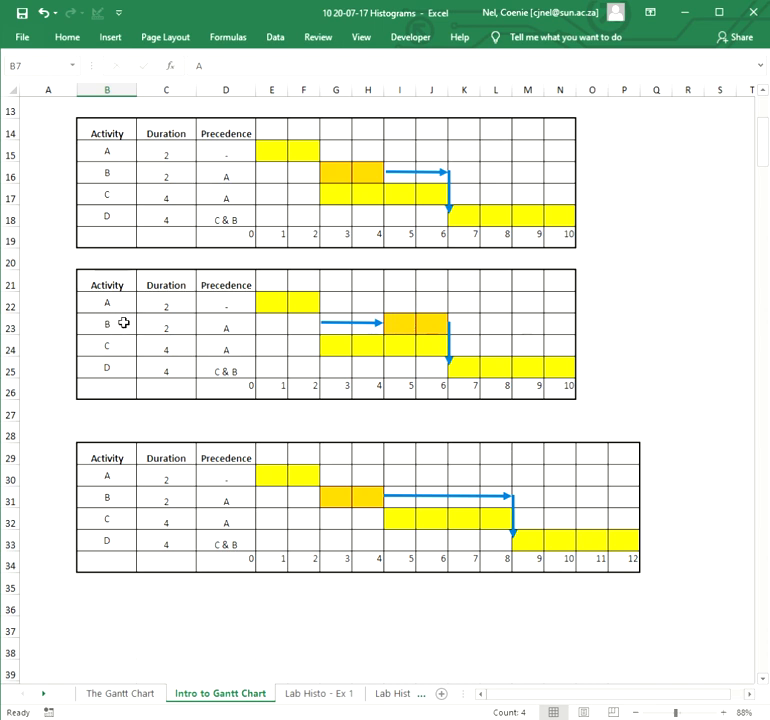
mouse_move(128, 334)
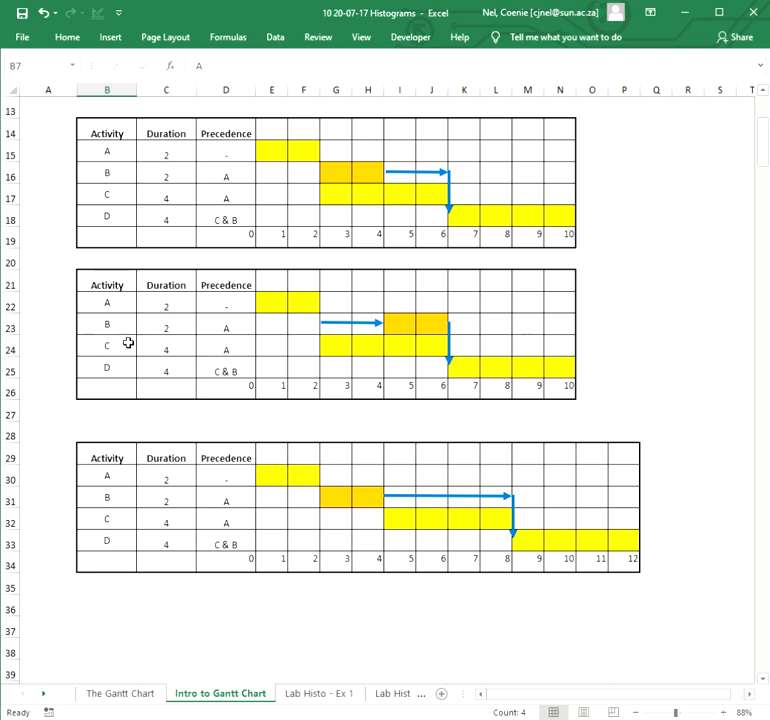
mouse_move(316, 452)
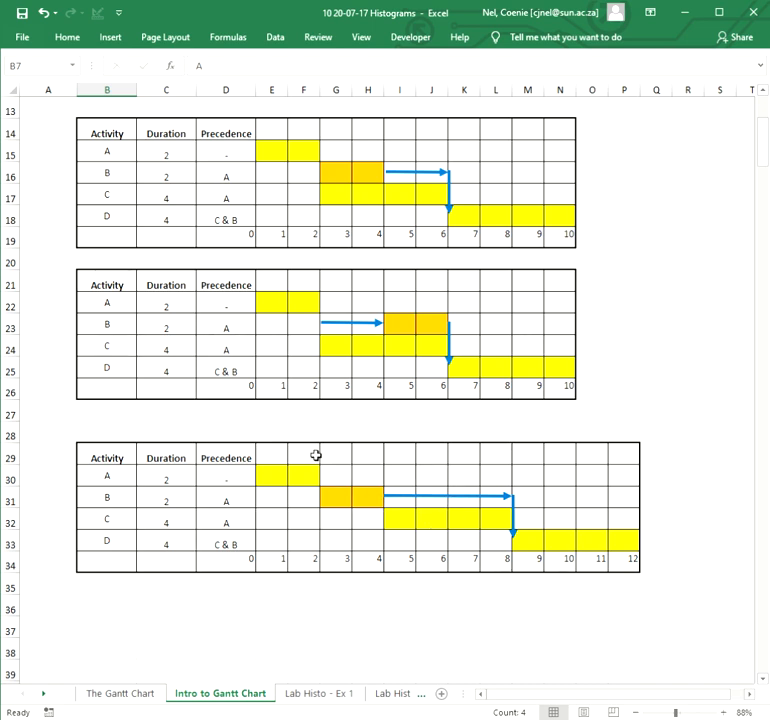
mouse_move(642, 588)
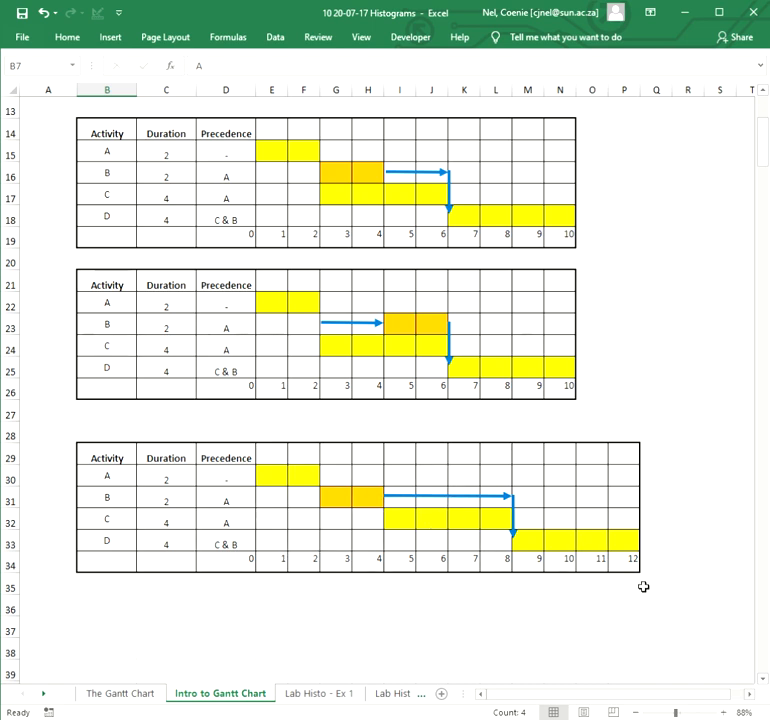
mouse_move(646, 516)
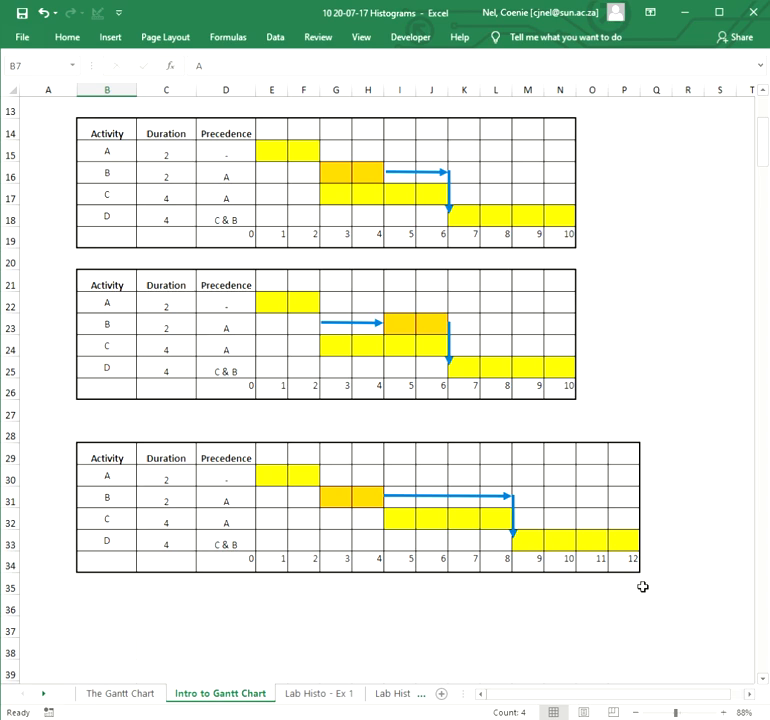
mouse_move(288, 572)
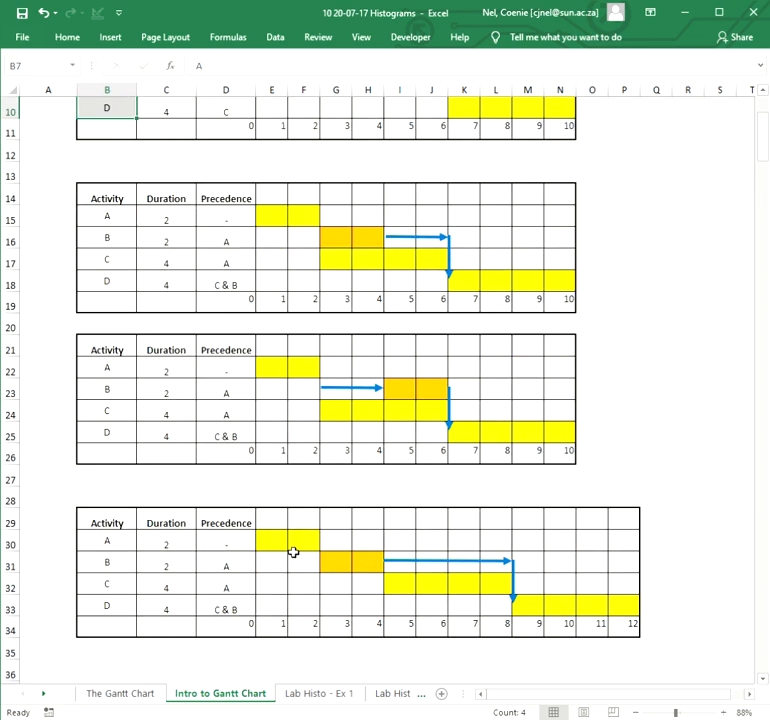
mouse_move(328, 586)
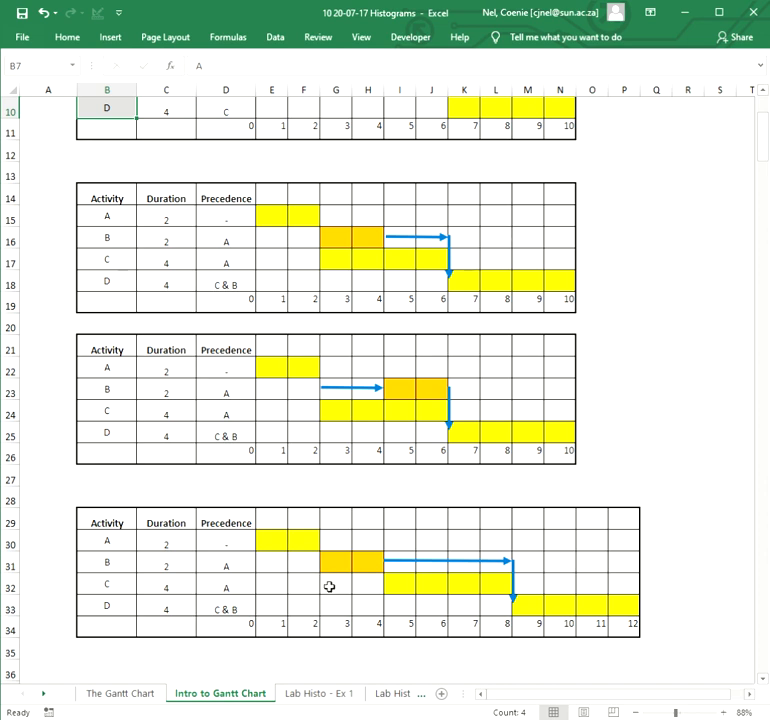
mouse_move(316, 404)
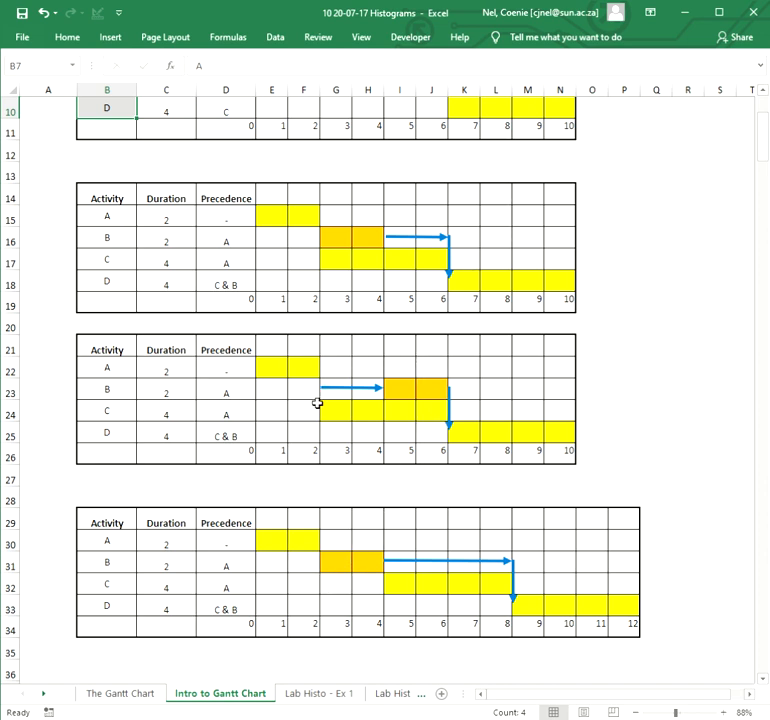
mouse_move(340, 392)
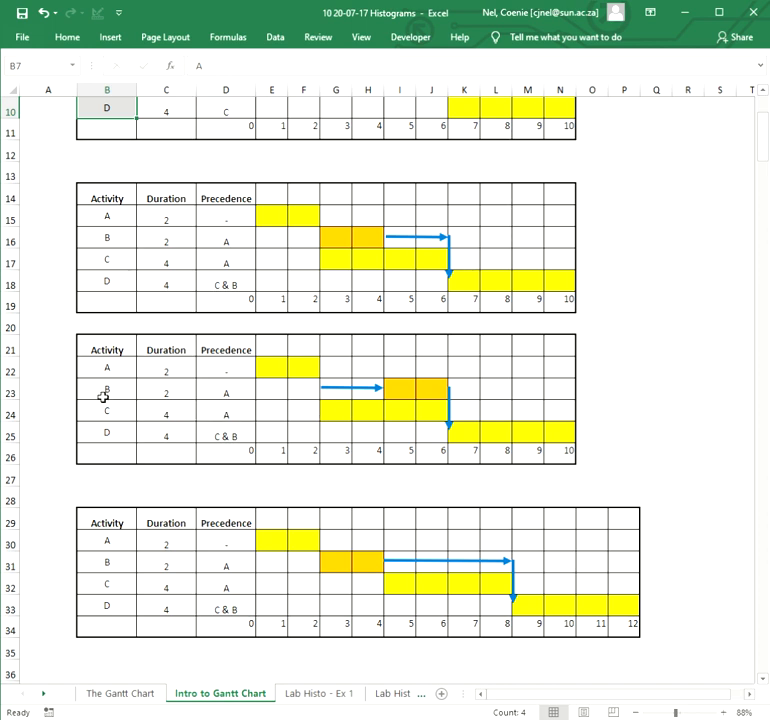
mouse_move(384, 392)
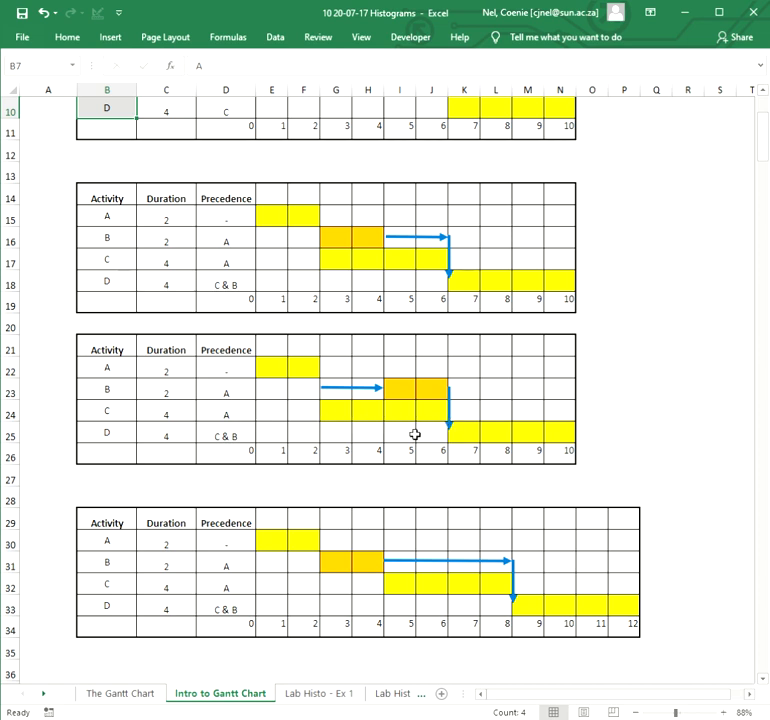
mouse_move(348, 416)
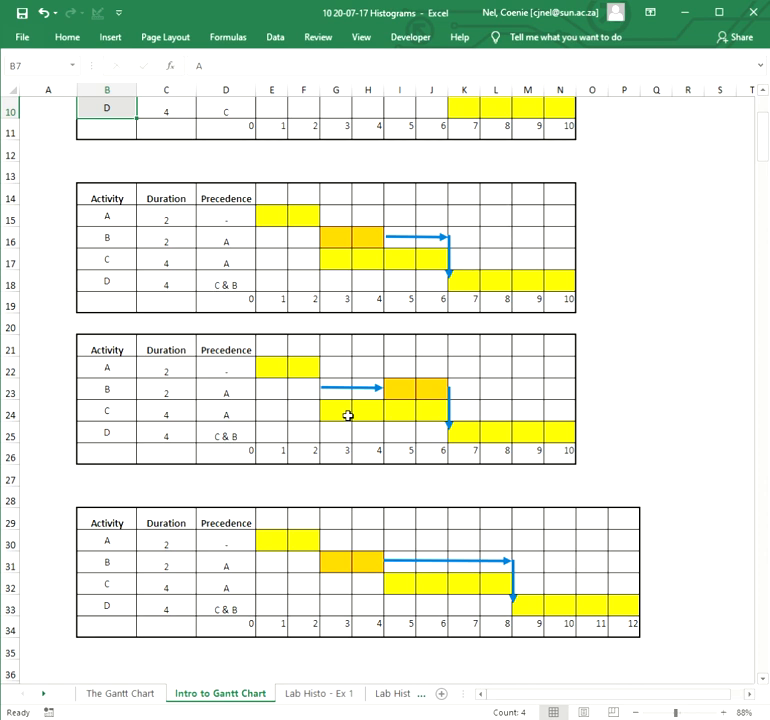
mouse_move(388, 404)
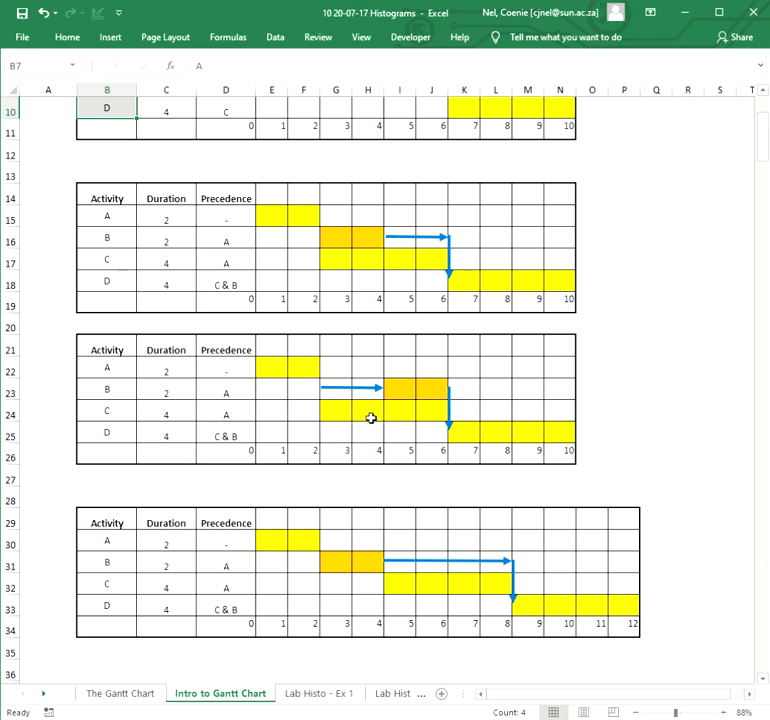
mouse_move(404, 390)
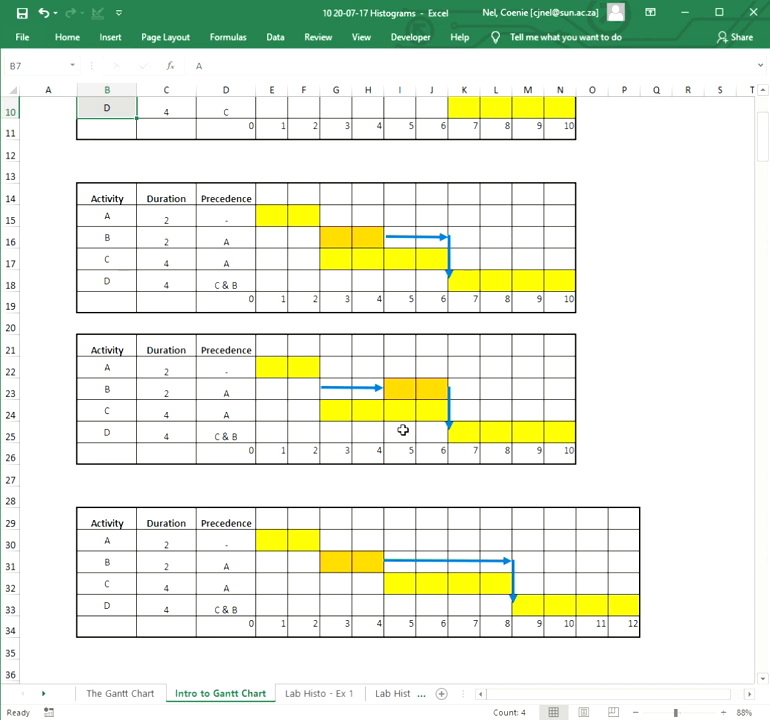
mouse_move(428, 402)
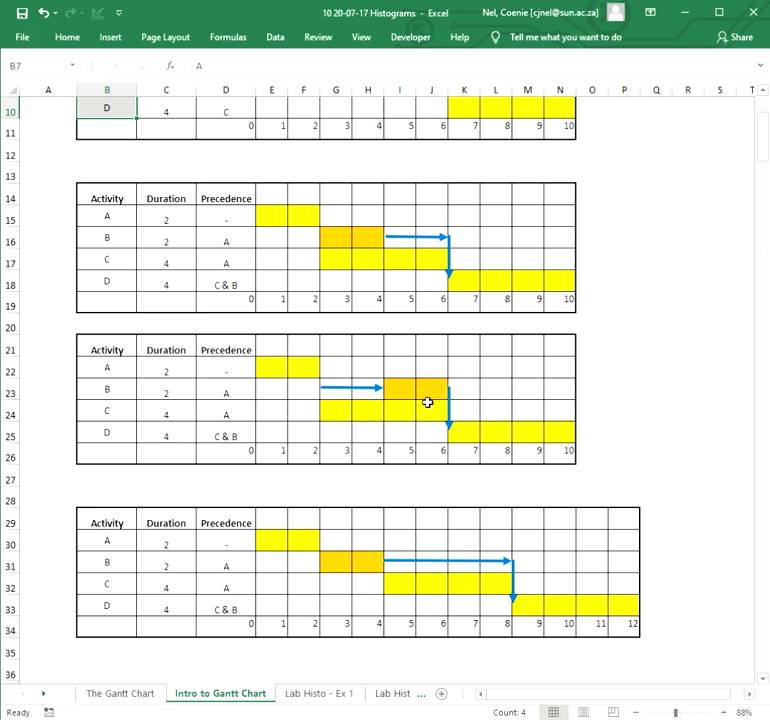
mouse_move(432, 412)
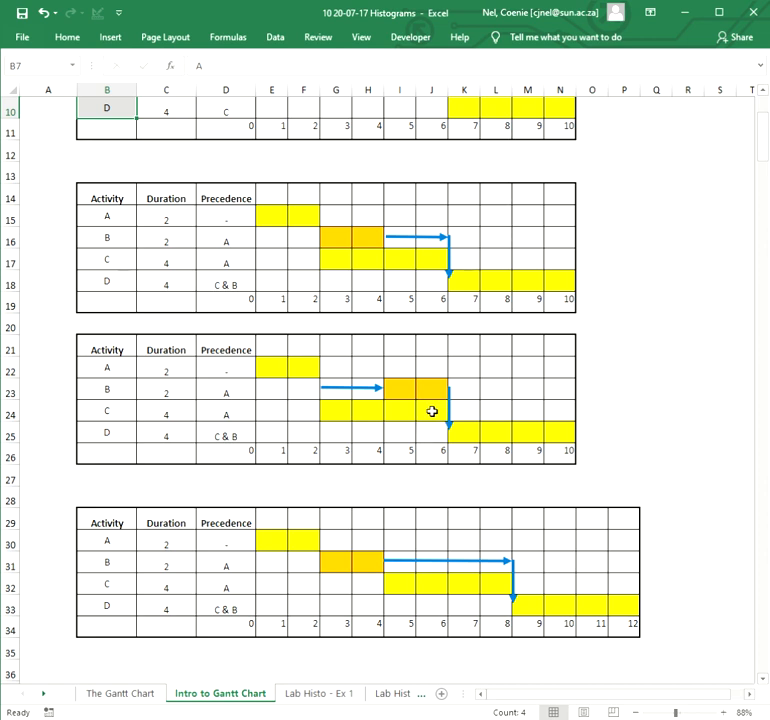
mouse_move(412, 384)
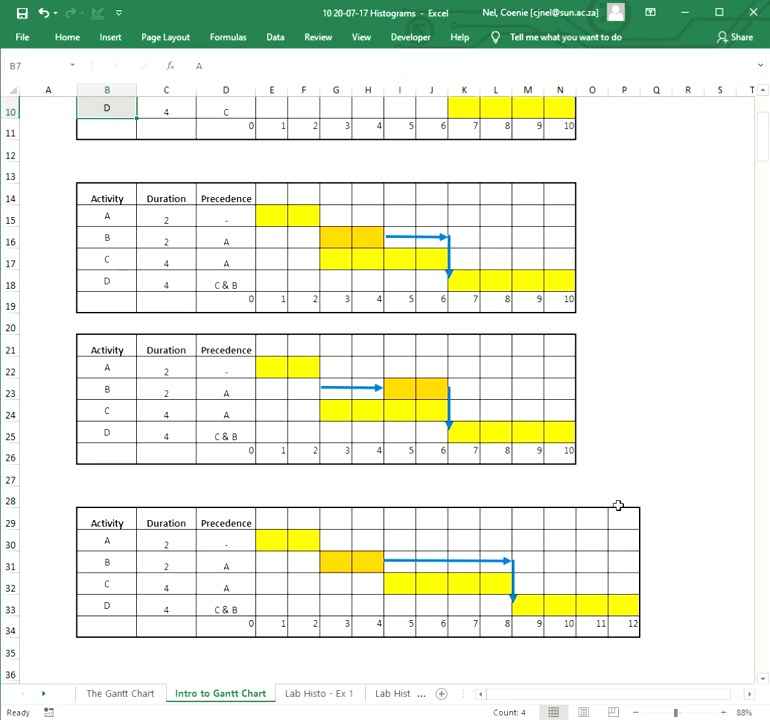
mouse_move(578, 472)
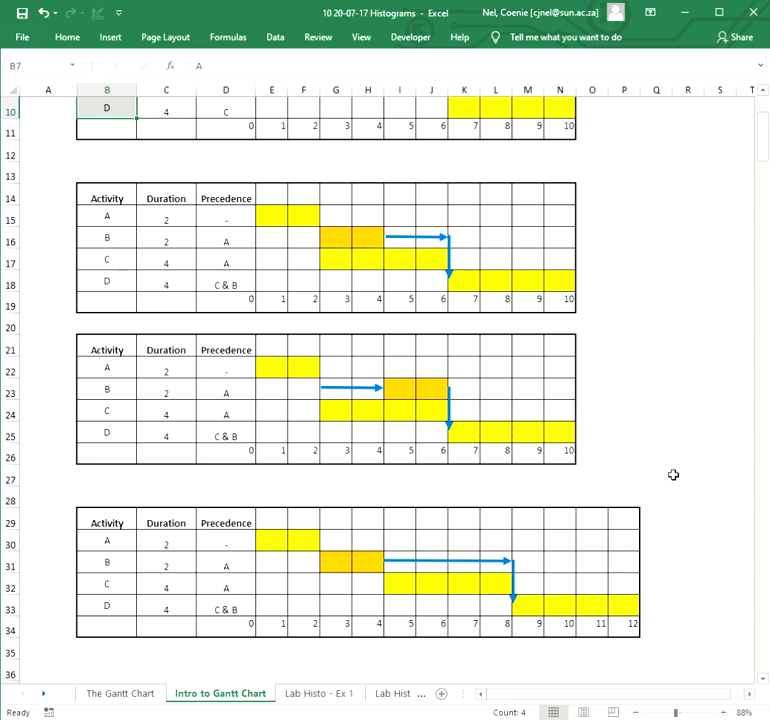
mouse_move(568, 458)
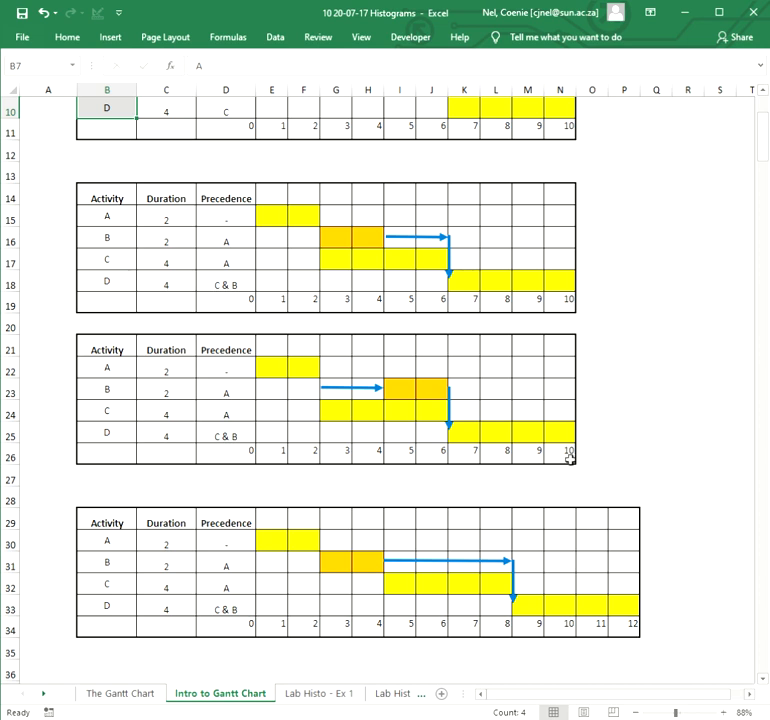